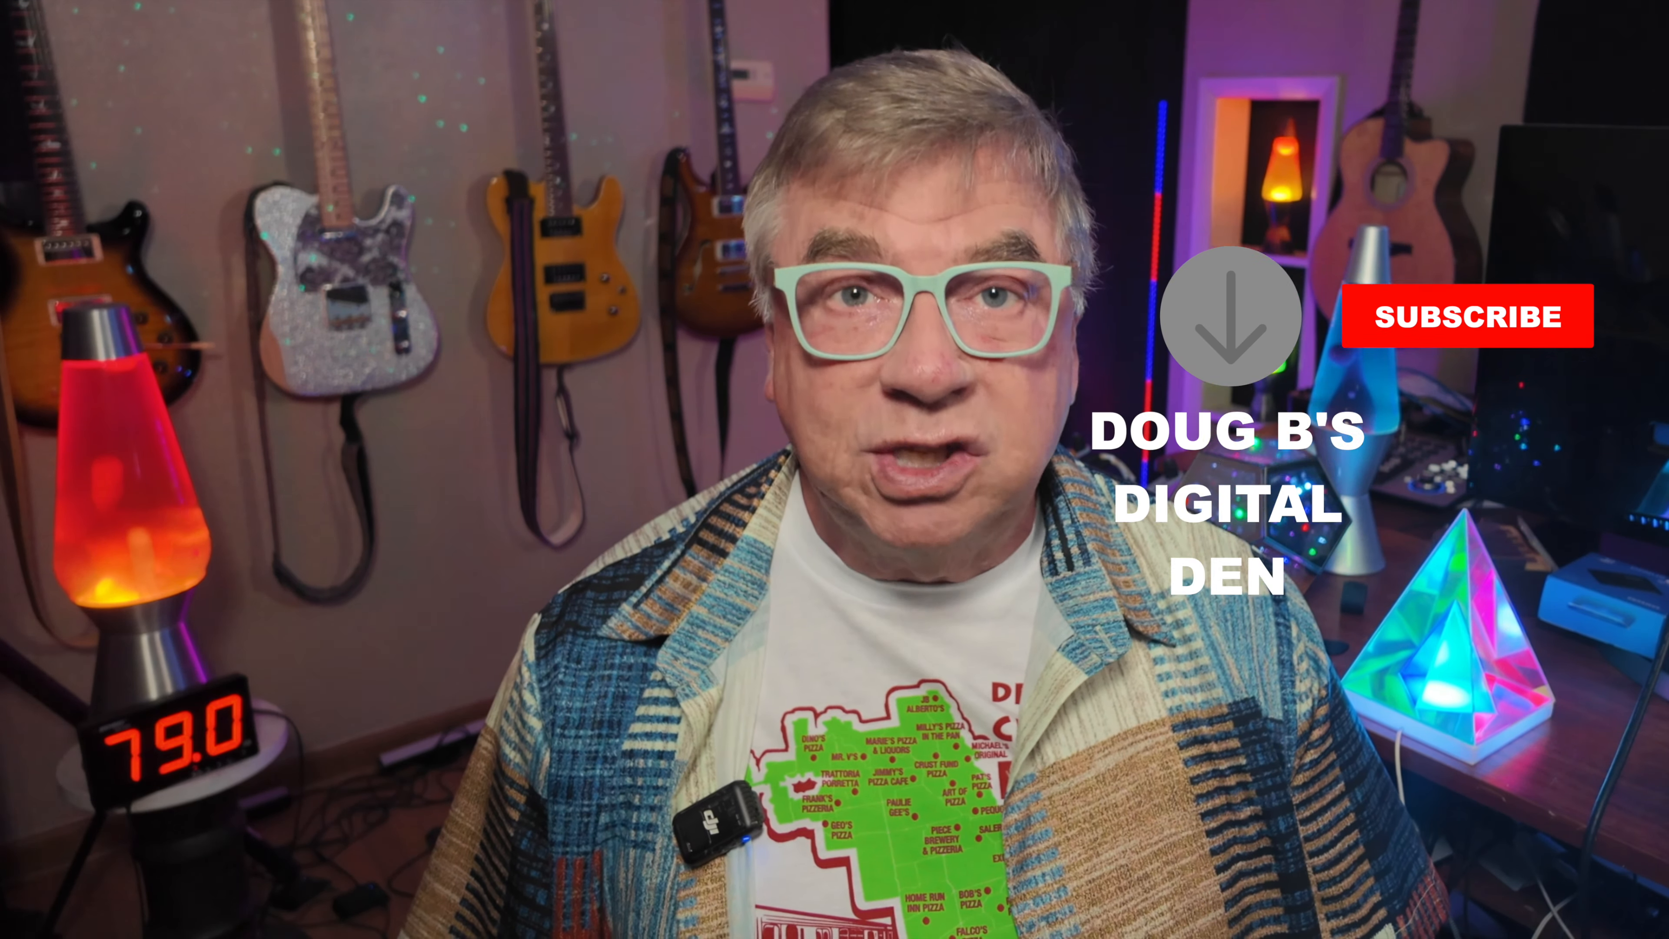
click(1469, 315)
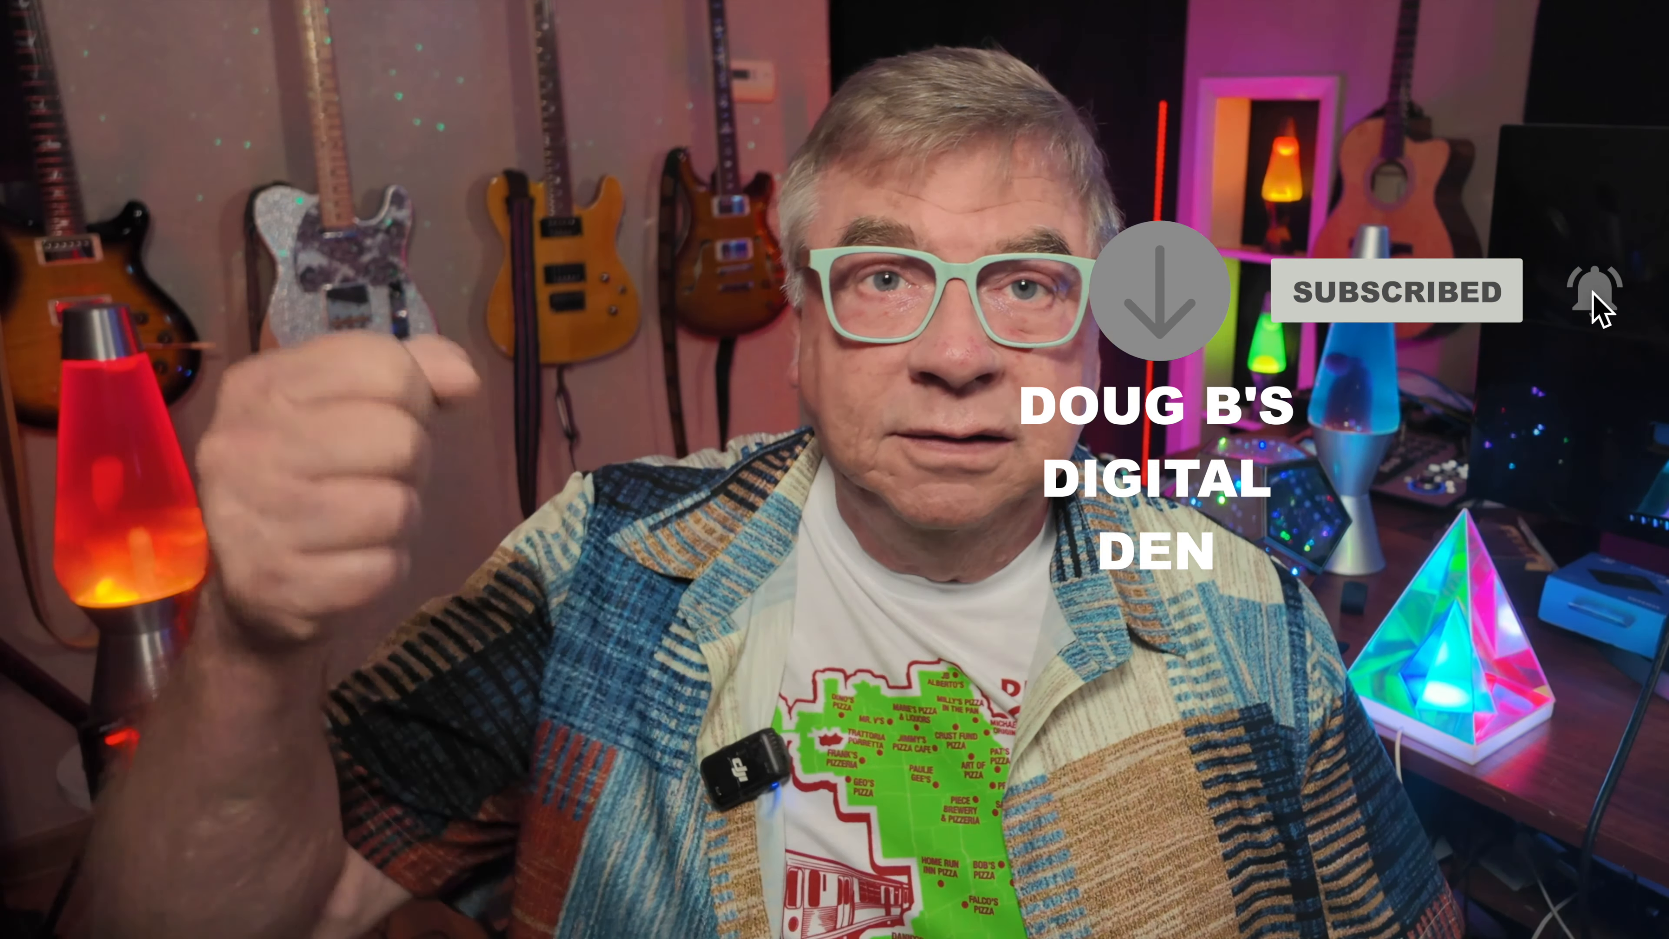